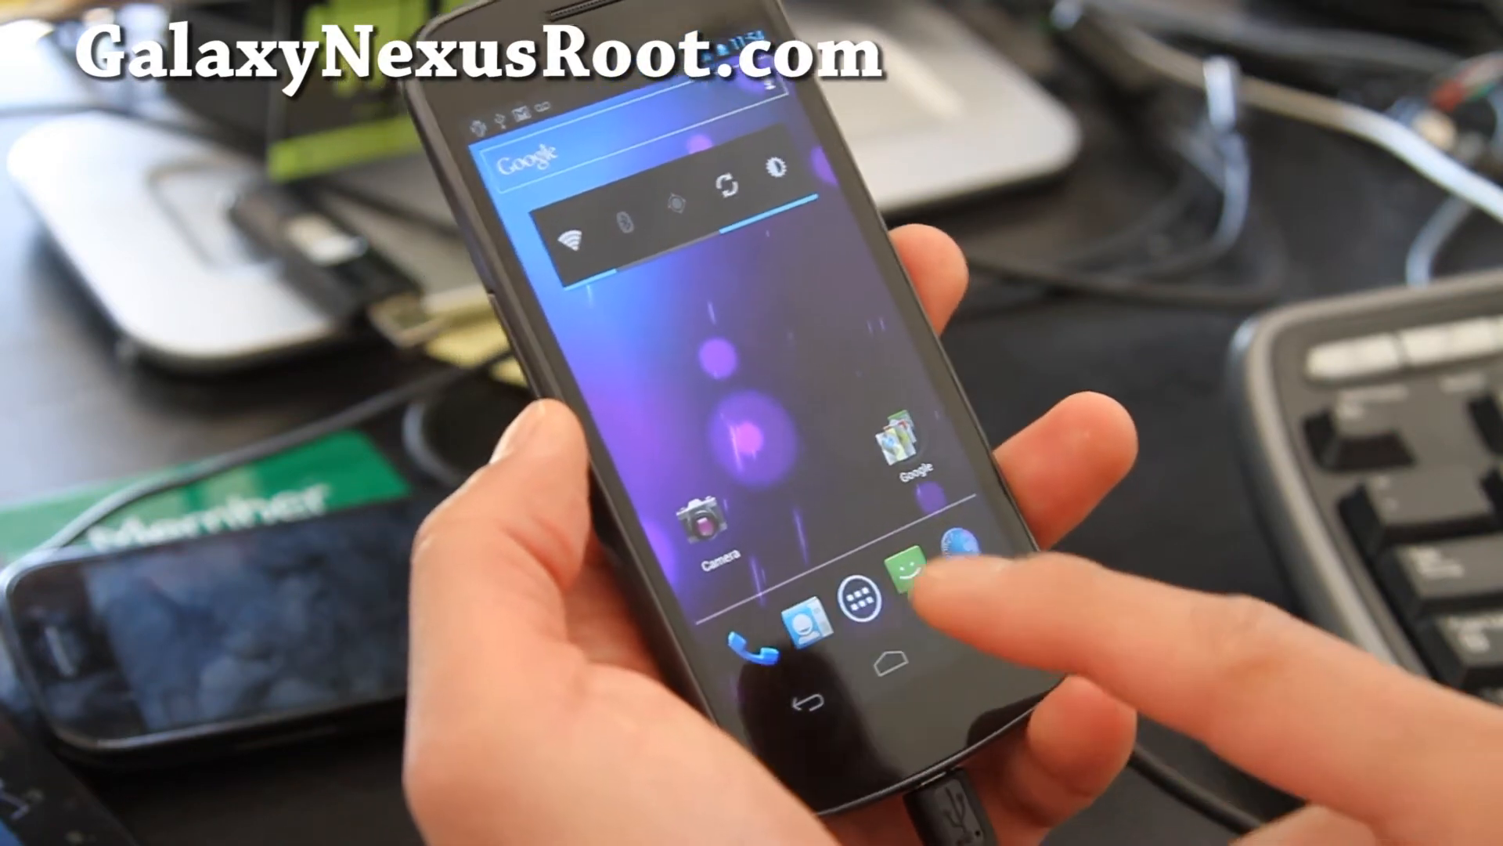
# - Power off the Galaxy Nexus from the power-button Phone options and confirm
pyautogui.click(850, 597)
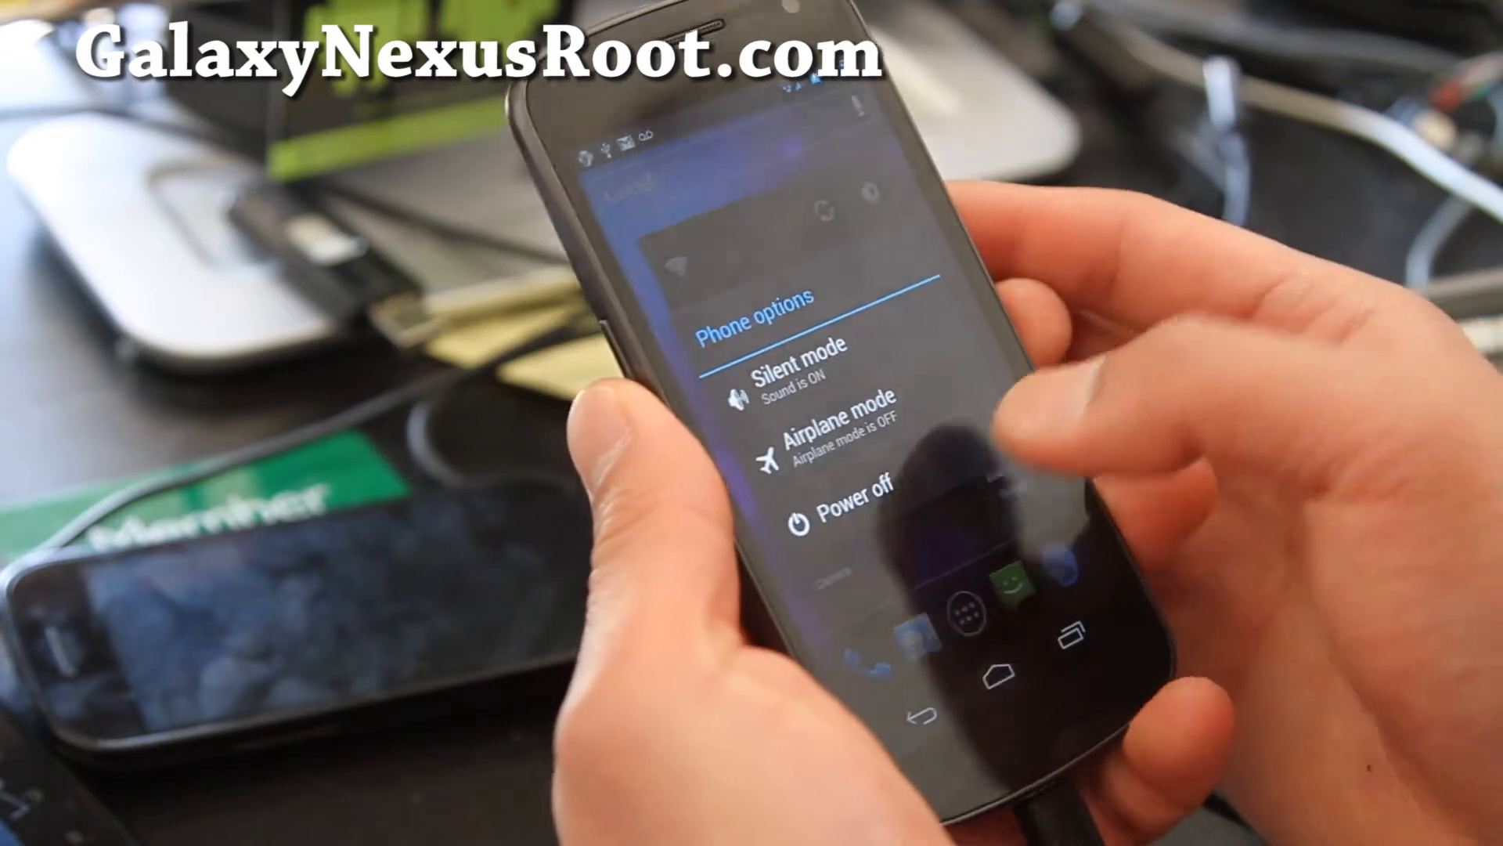
pyautogui.click(850, 508)
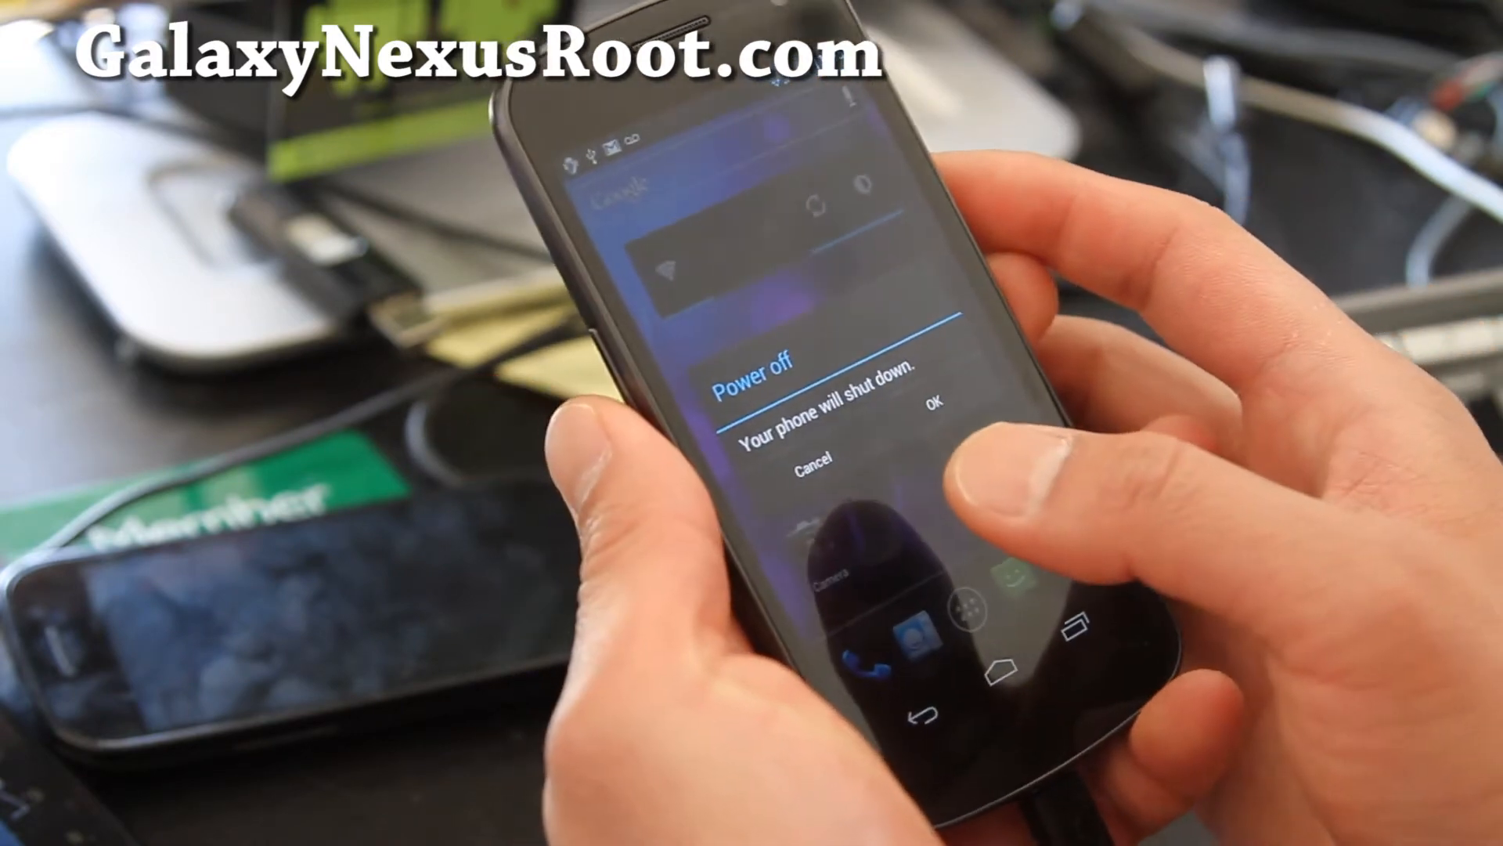
pyautogui.click(932, 400)
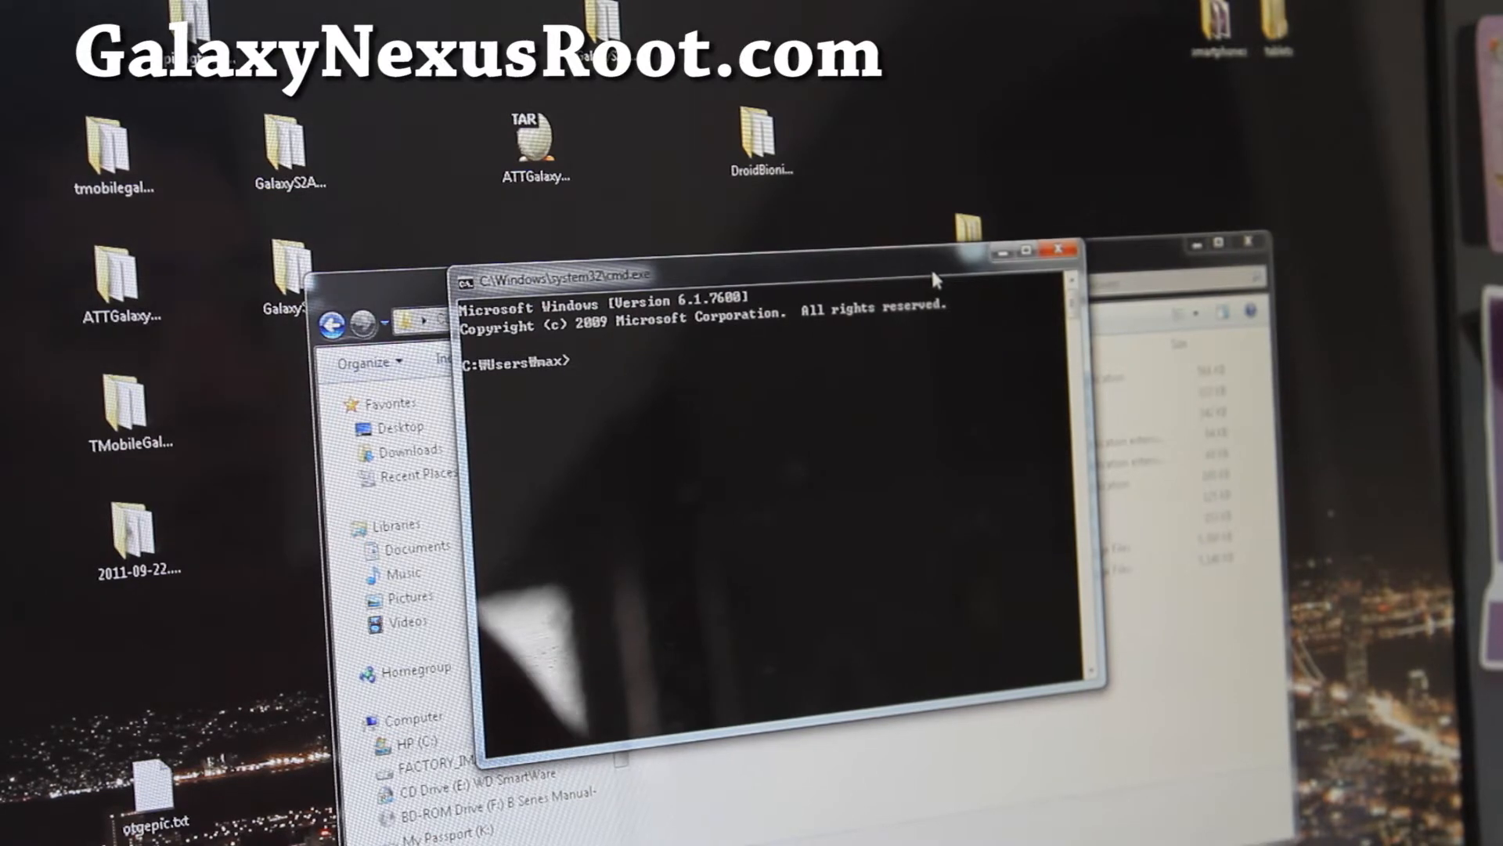
# - Change directory to C:\GalaxyNexusRecovery with cd
pyautogui.write('cd')
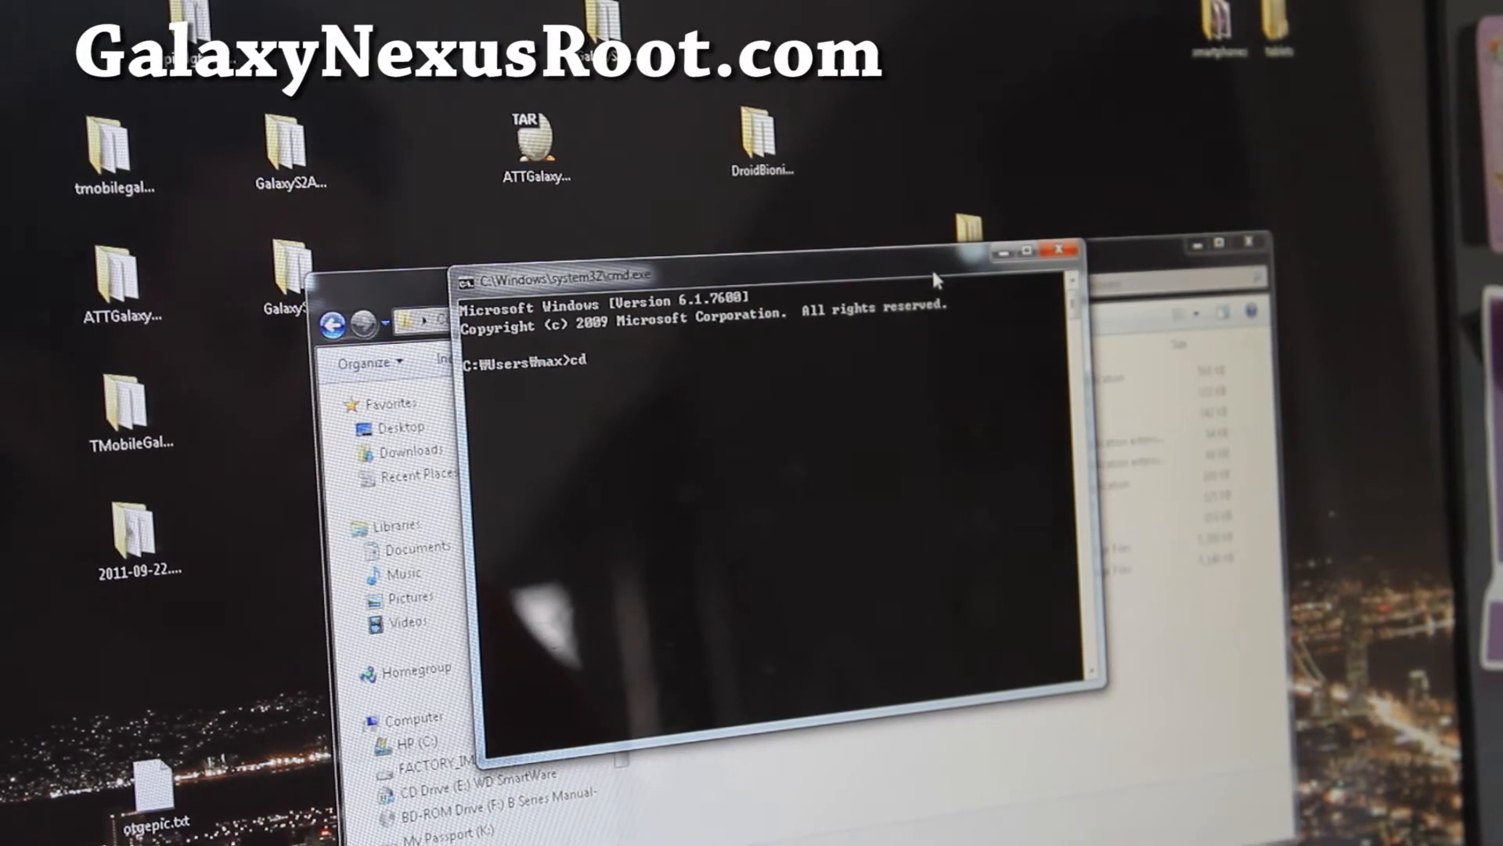
pyautogui.write('\\GalaxyNexusRecovery')
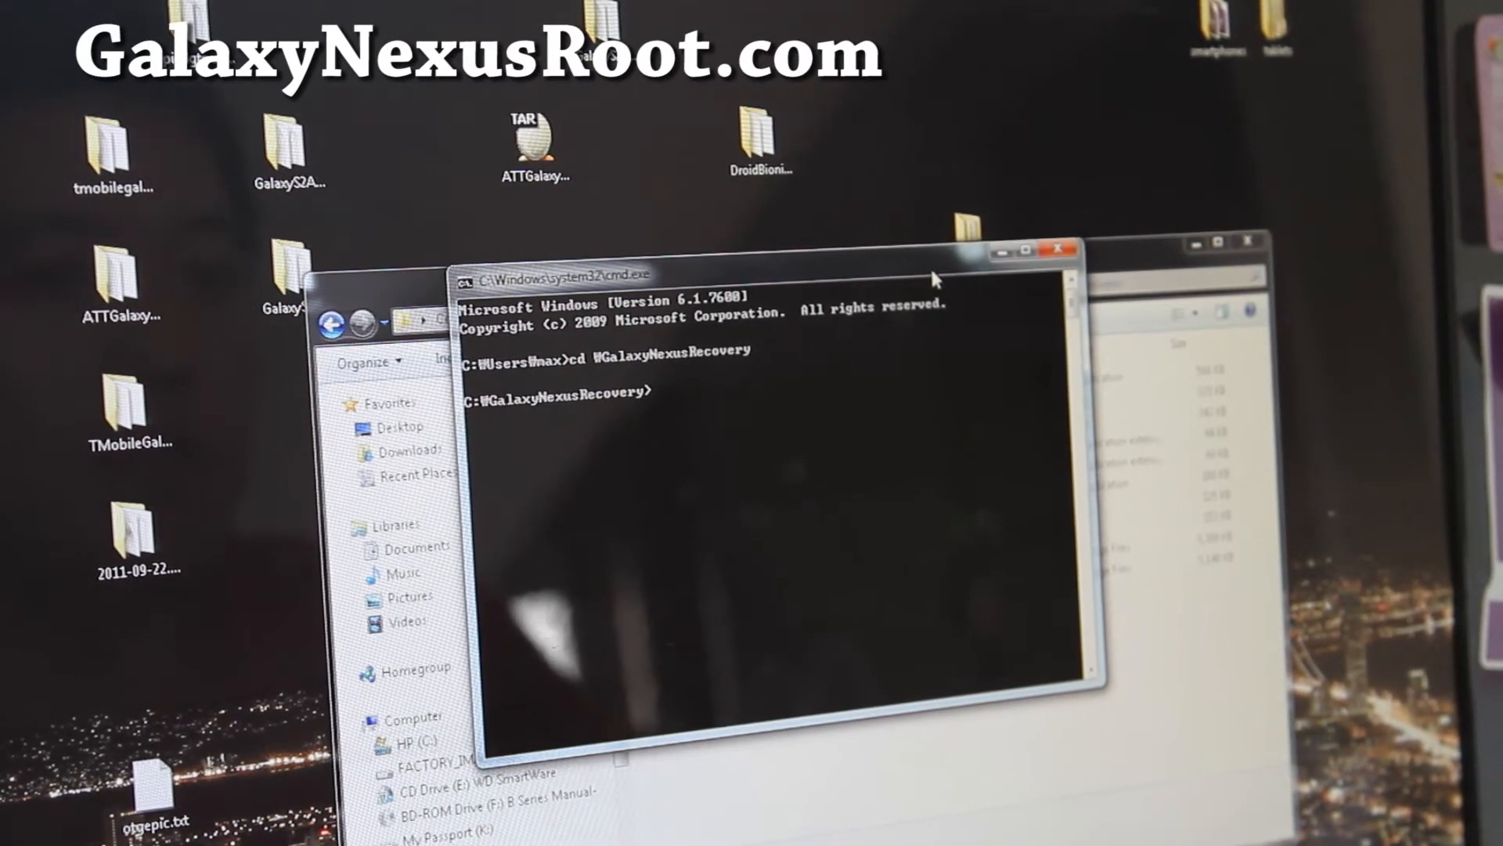
# - Enter 'fastboot flash recovery recovery-clockwork-5.5.0.4-toro-cdma.img' at the prompt without running it
pyautogui.write('fa')
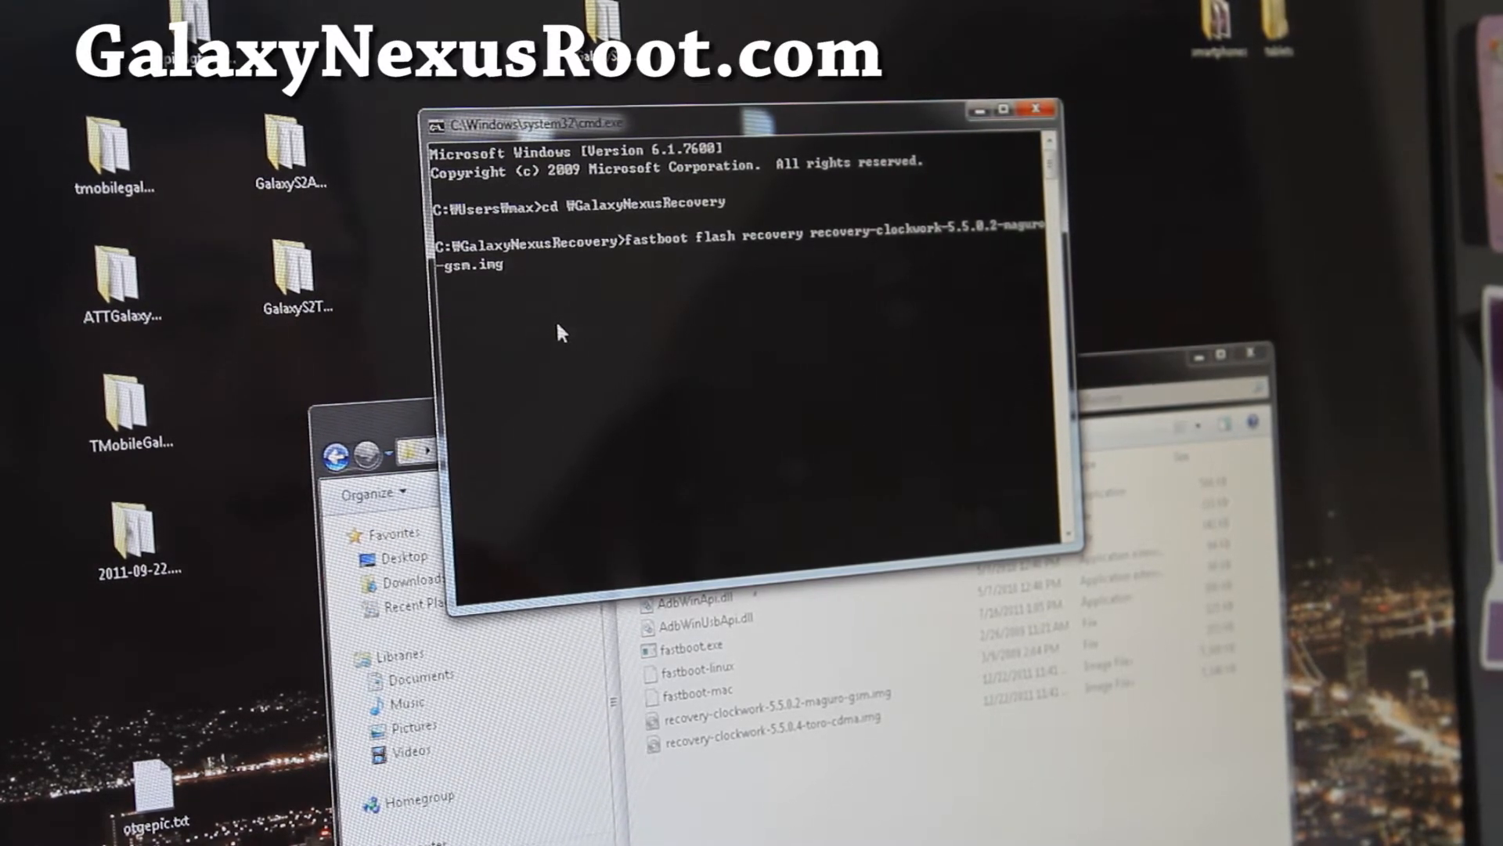
pyautogui.write('recovery-clockwork-5.5.0.4-toro-cdma.img')
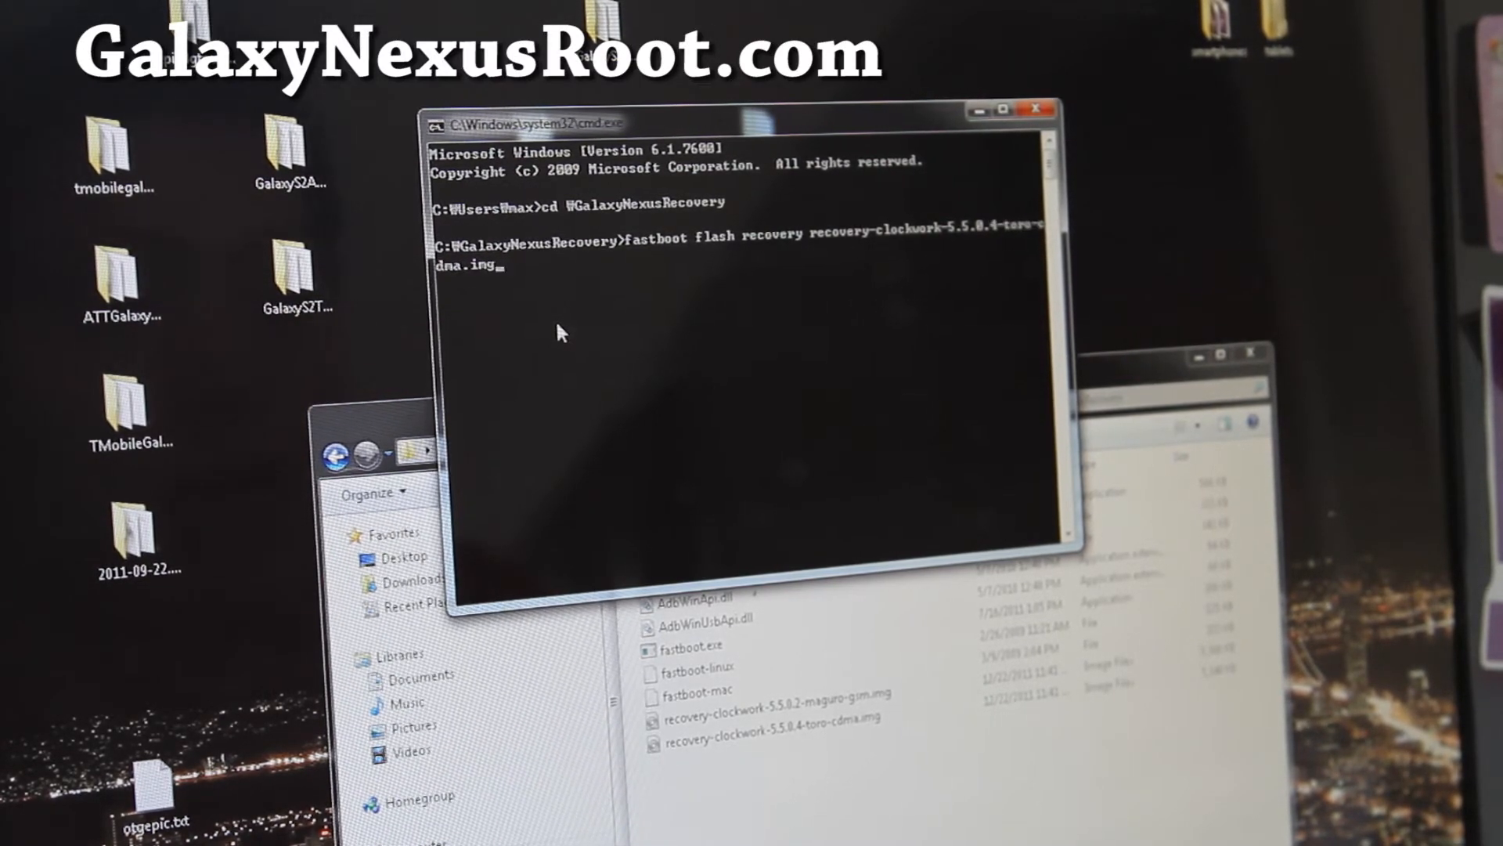